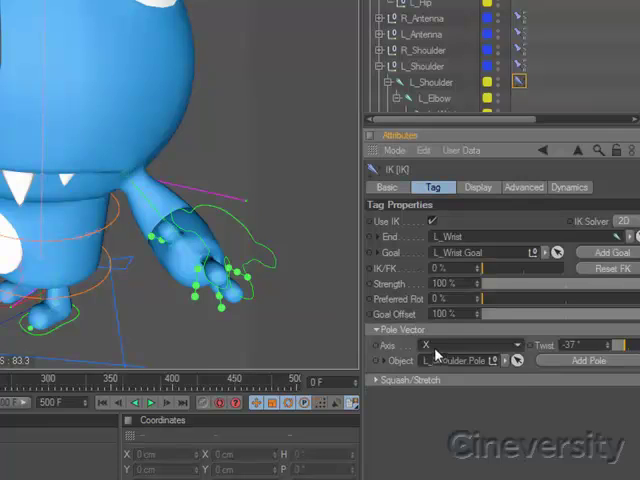
Step: Leave the IK tag's Pole Vector settings and open the rigged monkey characters scene
{"action": "left_click", "coordinate": [470, 344]}
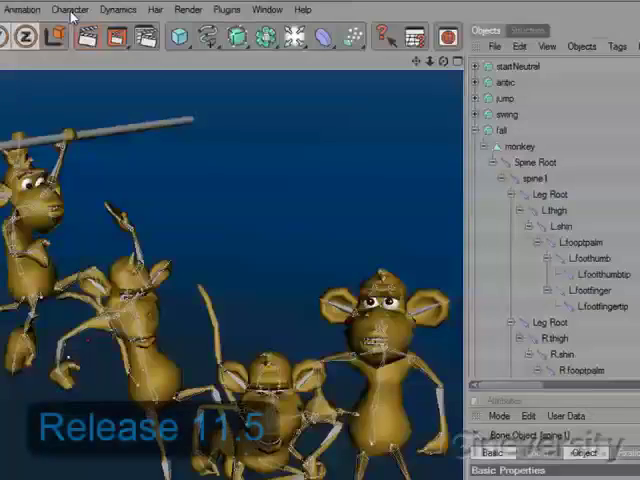
Step: Open the Character menu and dismiss the missing plugins warning with OK
{"action": "left_click", "coordinate": [70, 9]}
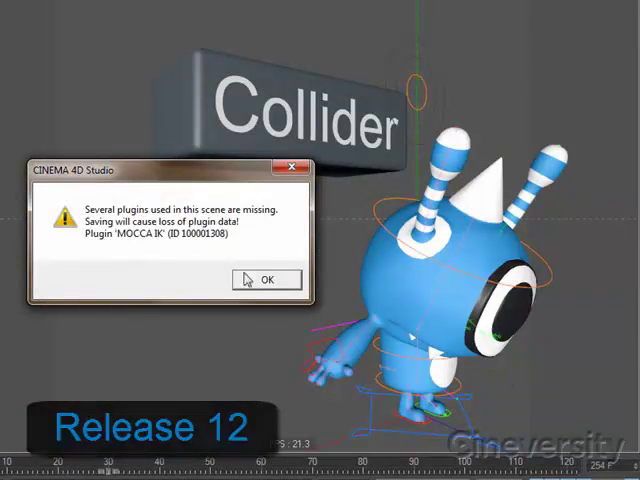
{"action": "left_click", "coordinate": [267, 279]}
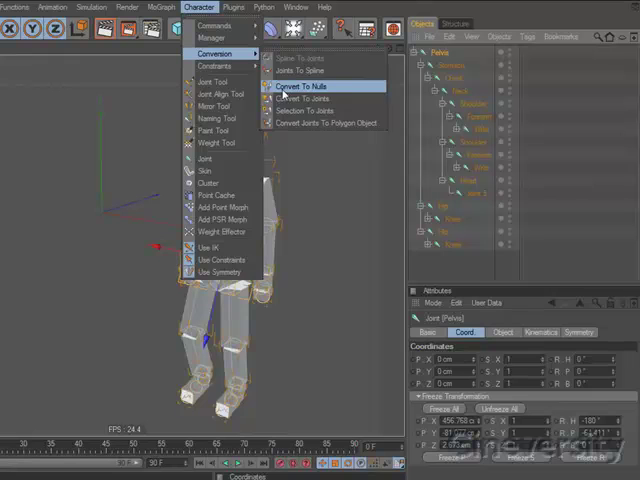
Step: Convert the figure's joints to nulls and select the new Pelvis null
{"action": "left_click", "coordinate": [302, 89]}
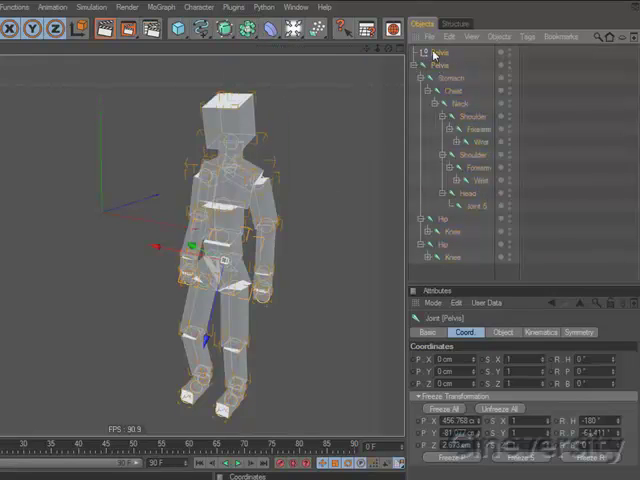
{"action": "left_click", "coordinate": [425, 51]}
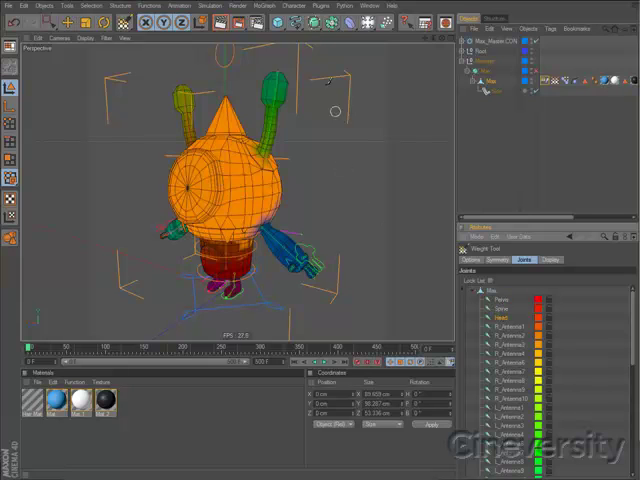
Step: Show the Weights Manager's Weights table filtered to Greater, with a context menu on Head weights
{"action": "left_click", "coordinate": [297, 7]}
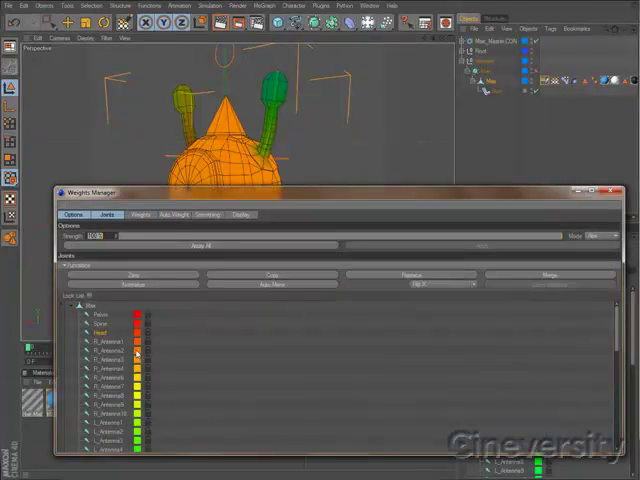
{"action": "mouse_move", "coordinate": [138, 222]}
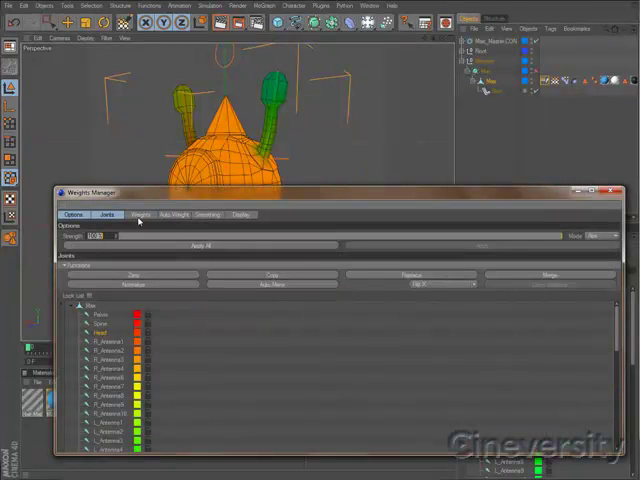
{"action": "left_click", "coordinate": [141, 214]}
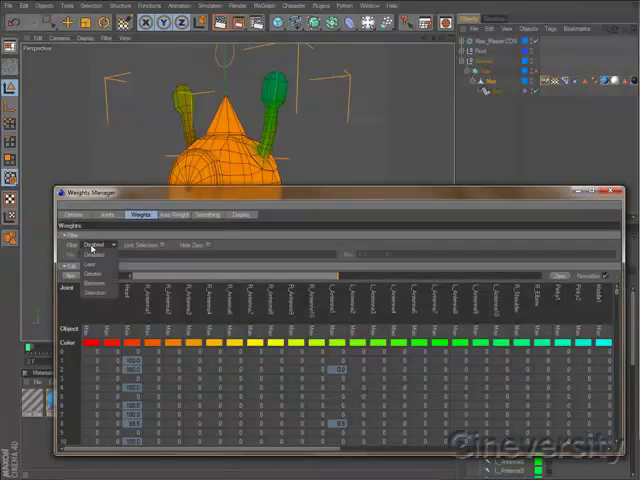
{"action": "left_click", "coordinate": [95, 244]}
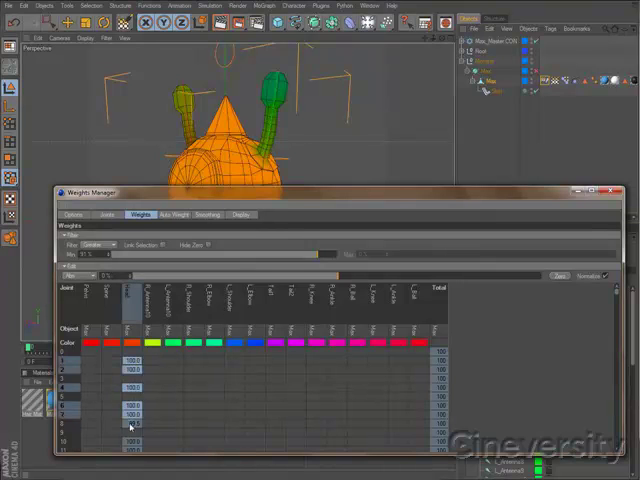
{"action": "right_click", "coordinate": [130, 425]}
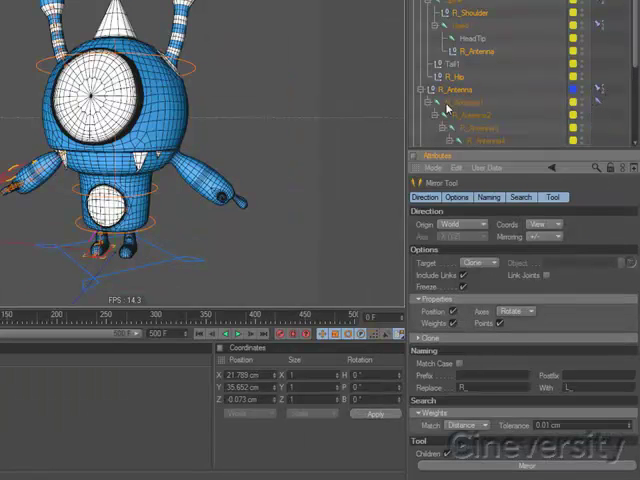
{"action": "mouse_move", "coordinate": [600, 92]}
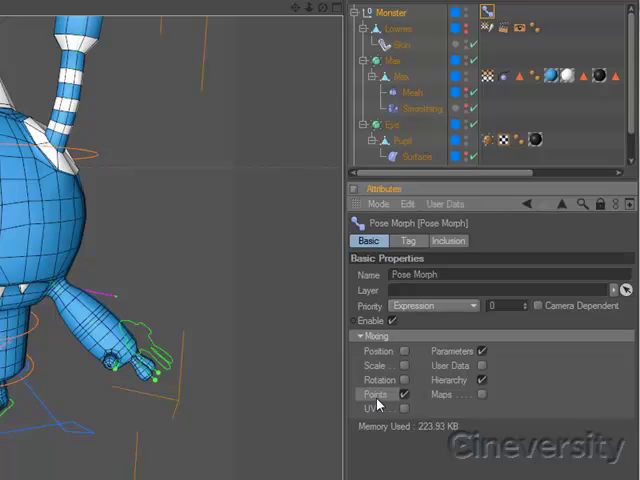
{"action": "mouse_move", "coordinate": [408, 408]}
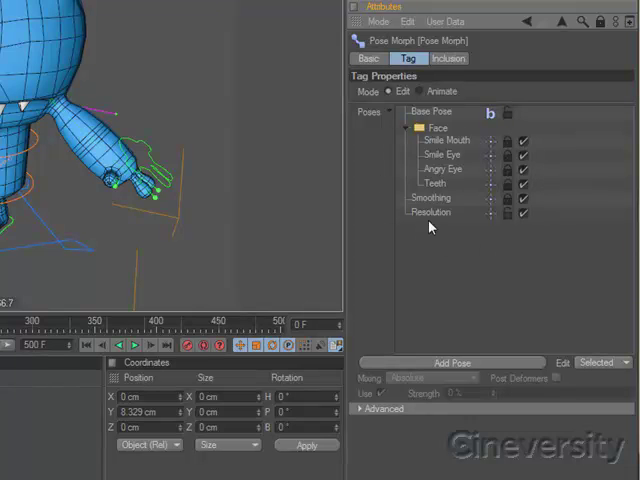
{"action": "mouse_move", "coordinate": [492, 225]}
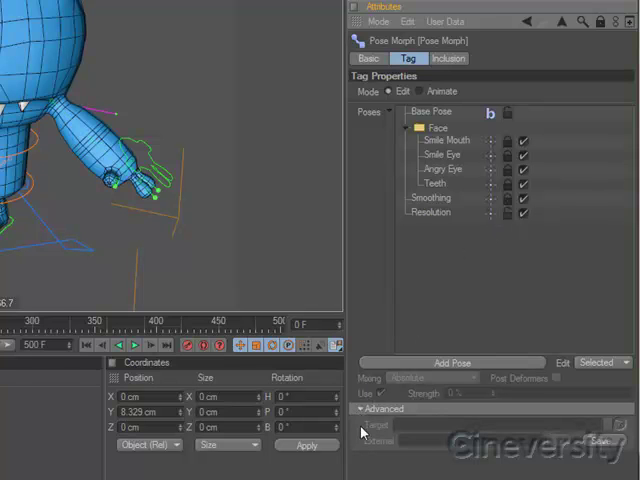
Step: Drag the Resolution pose above Smoothing in the Pose Morph tag's Poses list
{"action": "left_click_drag", "start_coordinate": [430, 197], "coordinate": [445, 212]}
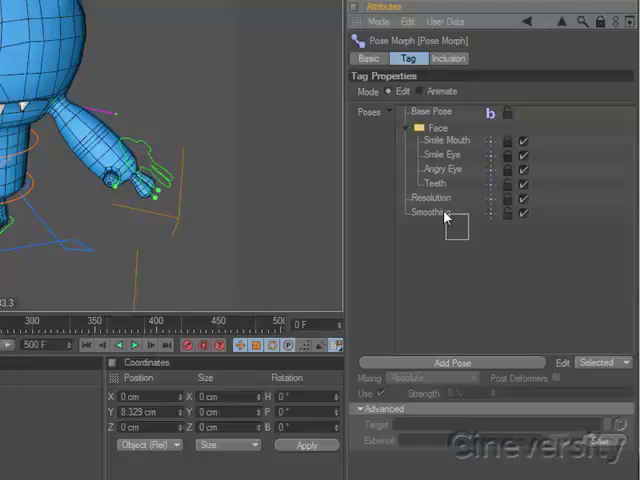